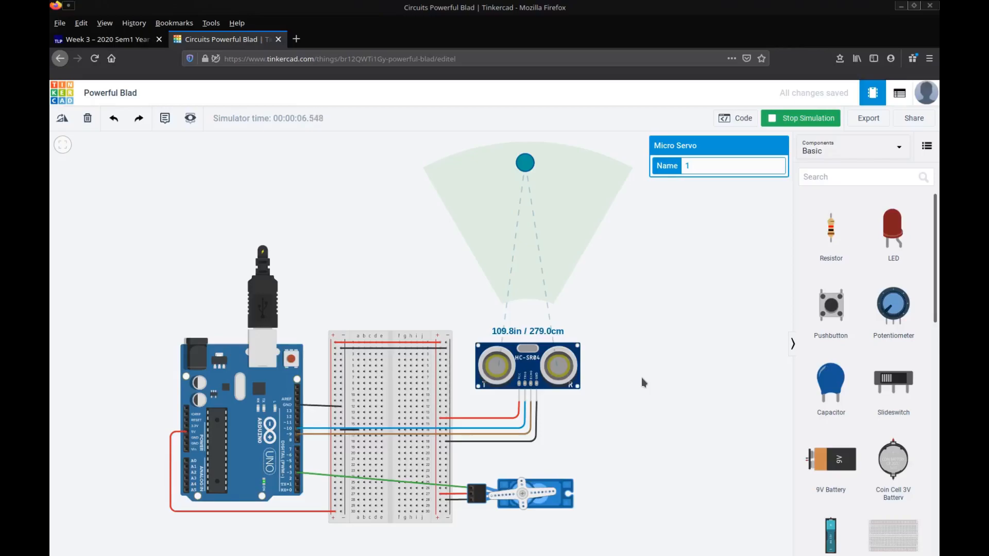
pyautogui.moveTo(596, 317)
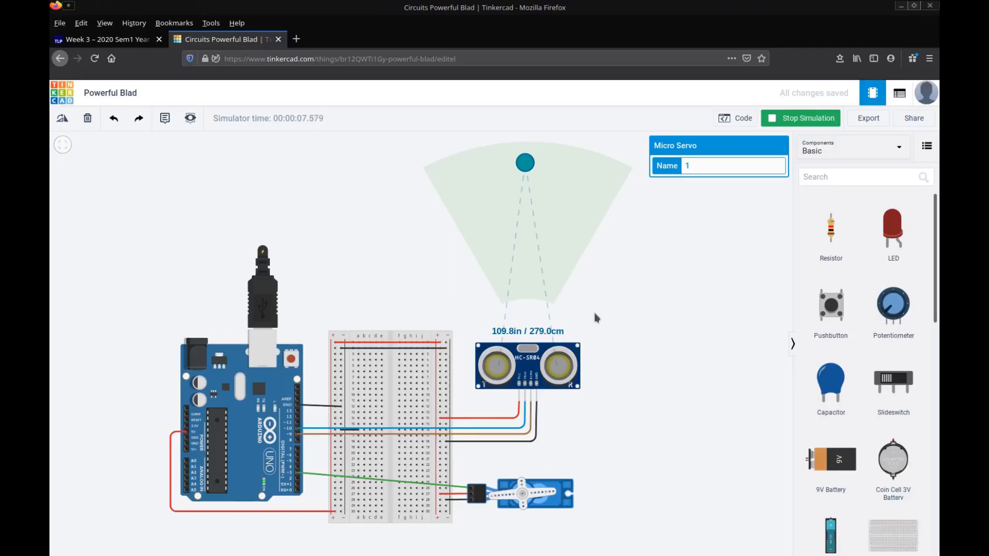
pyautogui.moveTo(504, 478)
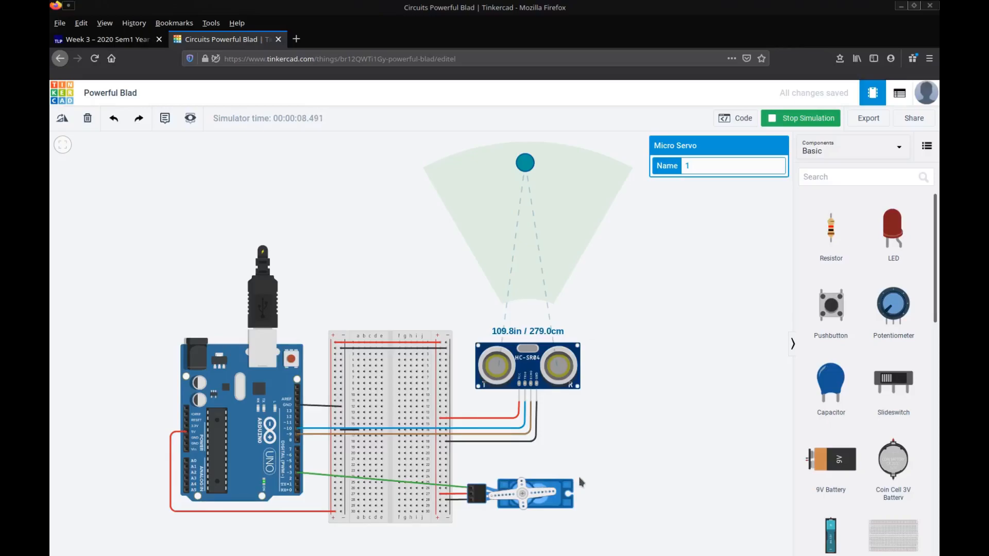
pyautogui.moveTo(581, 352)
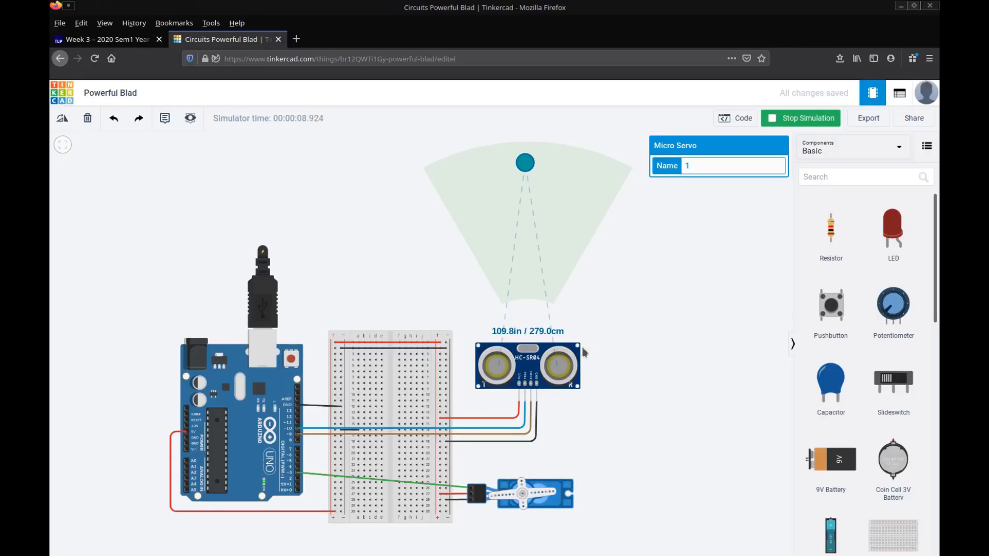
pyautogui.moveTo(577, 376)
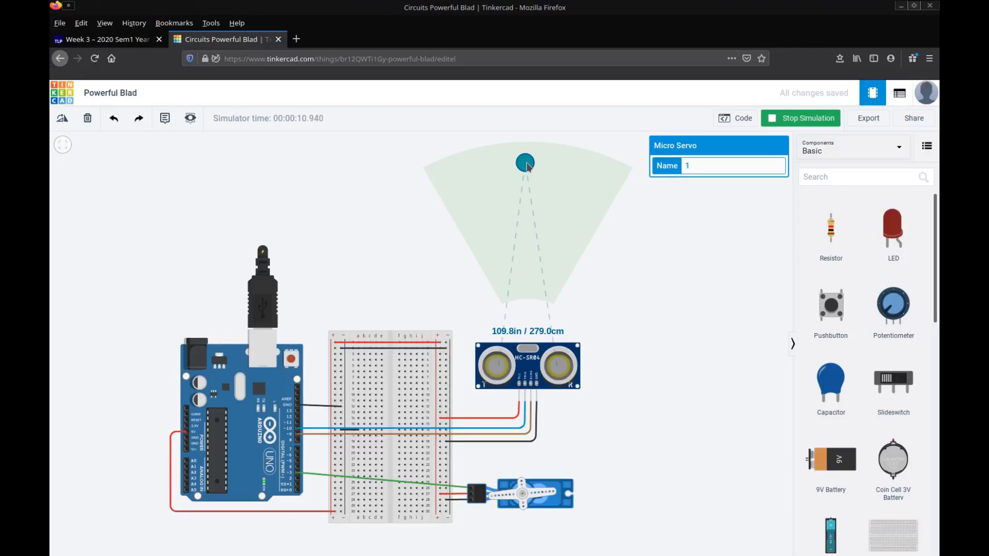
pyautogui.moveTo(621, 185)
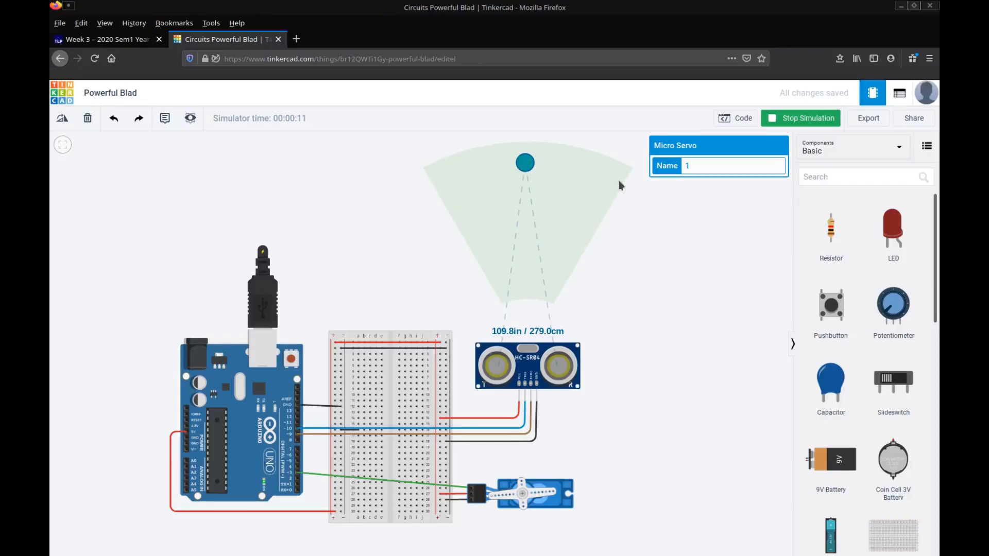
pyautogui.moveTo(465, 362)
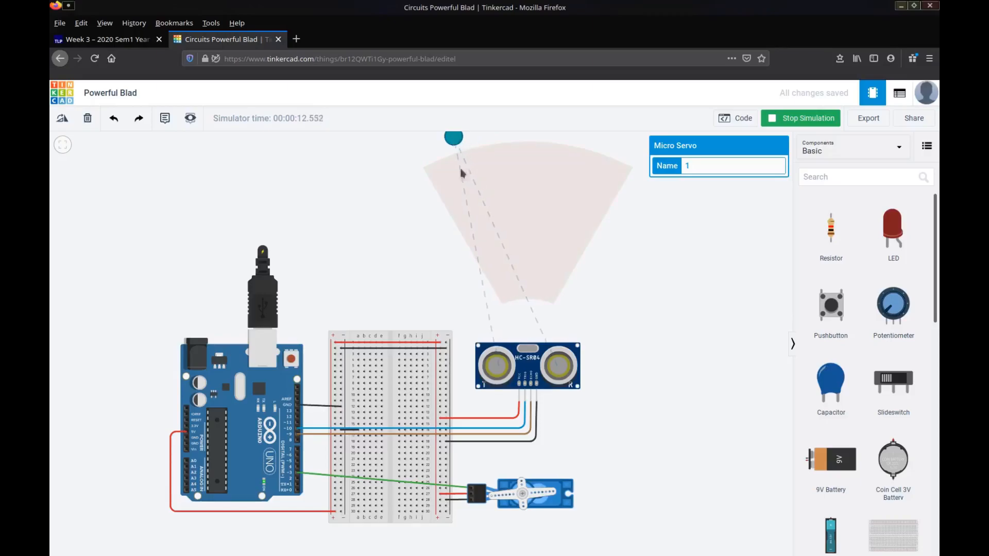
pyautogui.moveTo(552, 367)
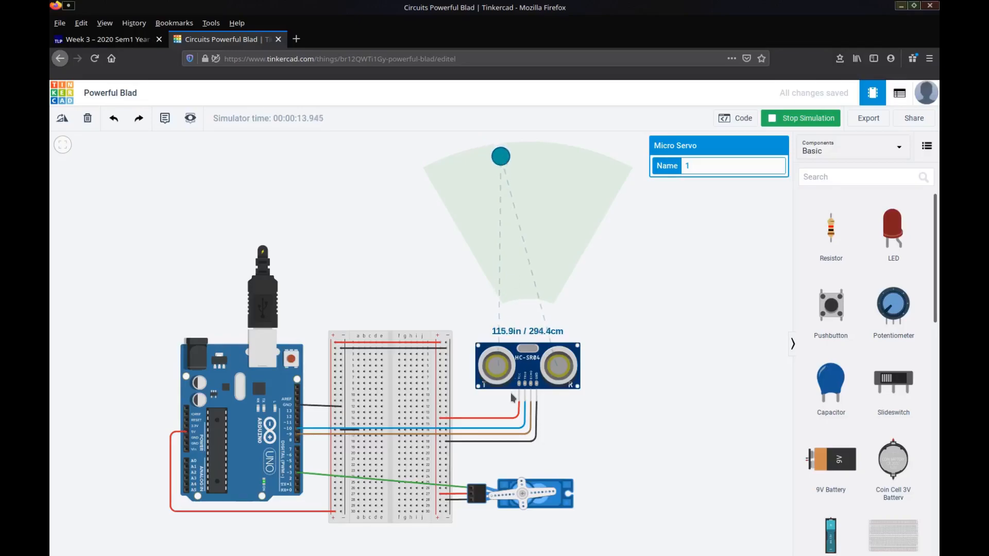
pyautogui.moveTo(503, 269)
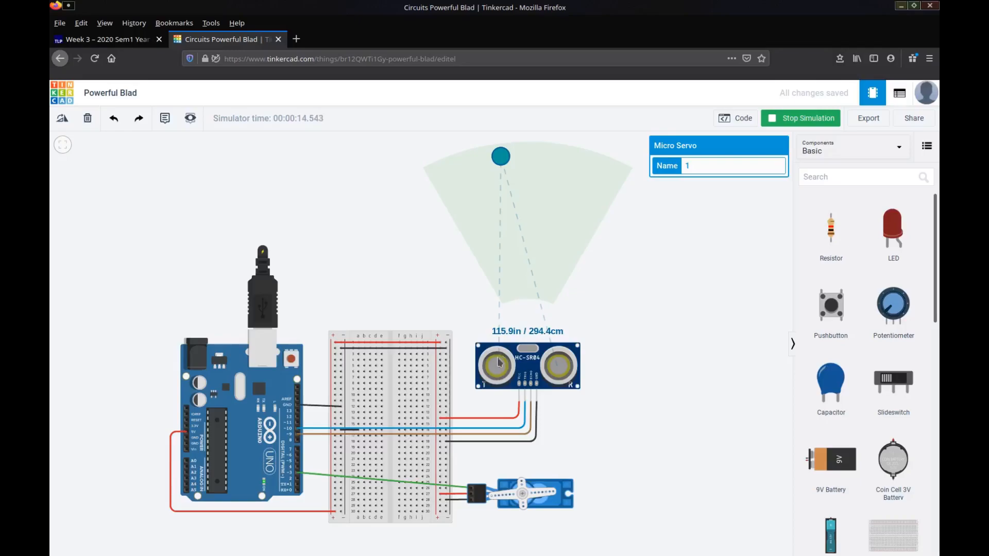
pyautogui.moveTo(508, 228)
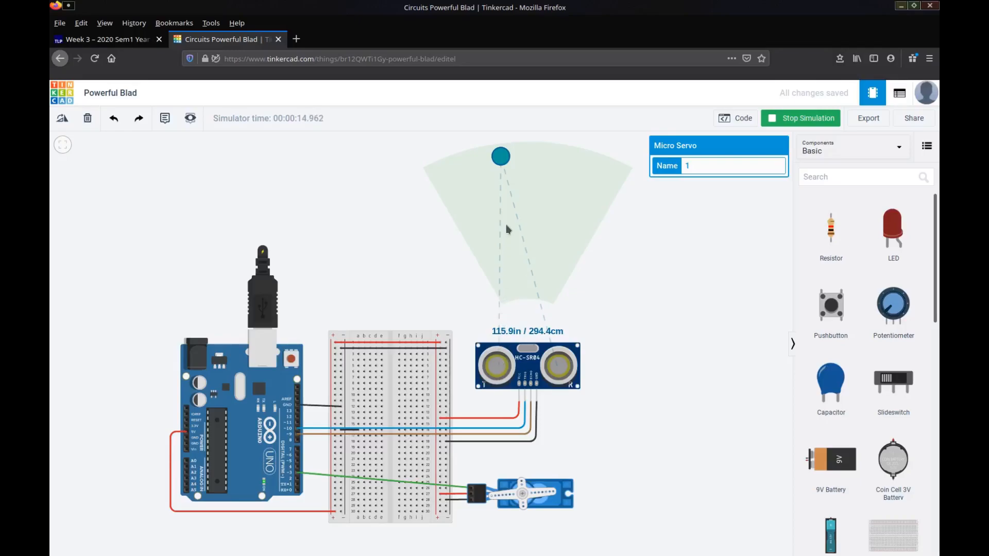
pyautogui.moveTo(531, 294)
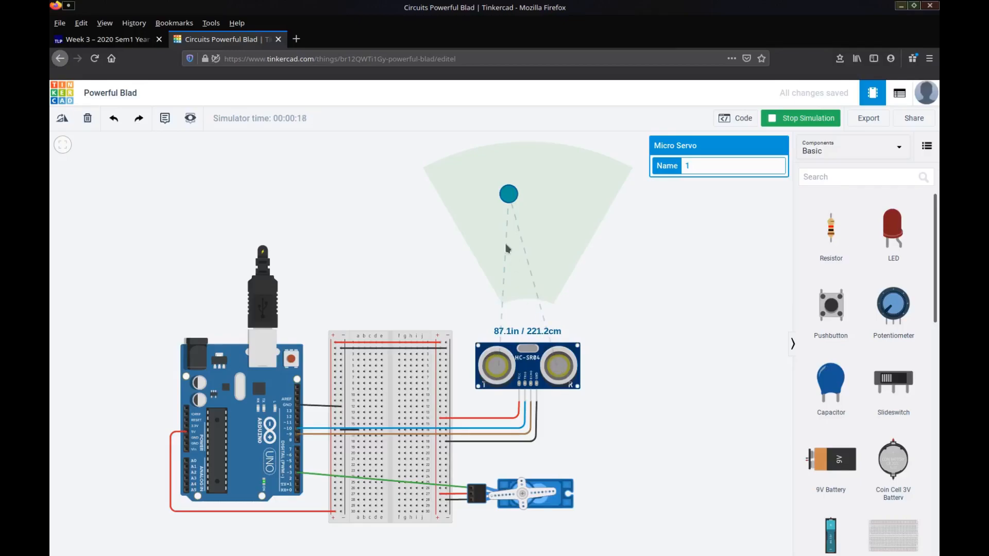
pyautogui.moveTo(585, 360)
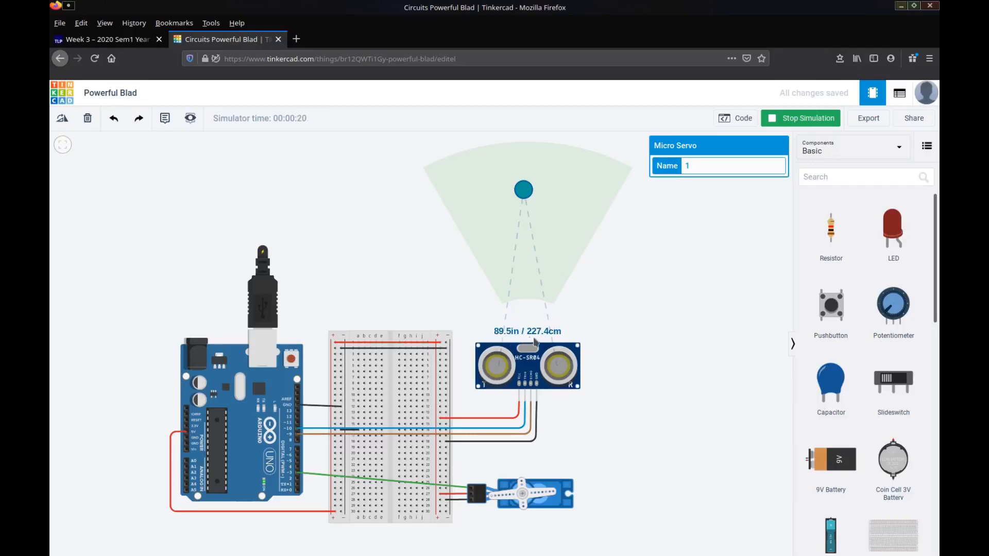
pyautogui.moveTo(520, 216)
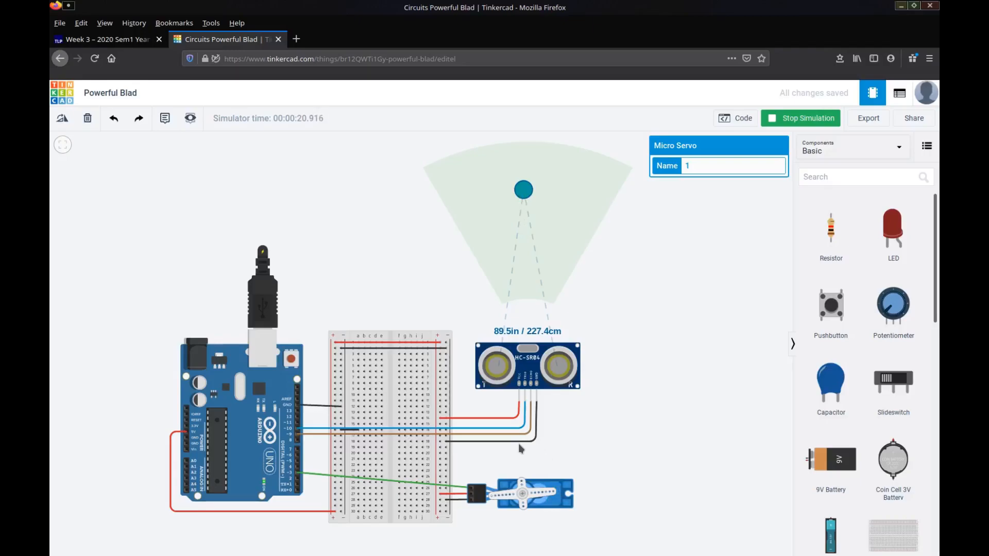
pyautogui.moveTo(537, 200)
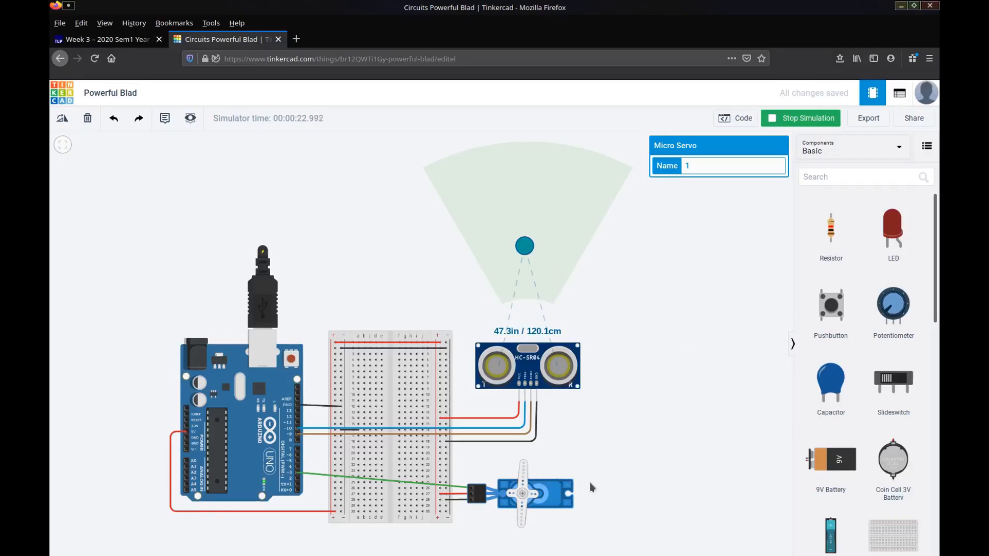
pyautogui.moveTo(643, 434)
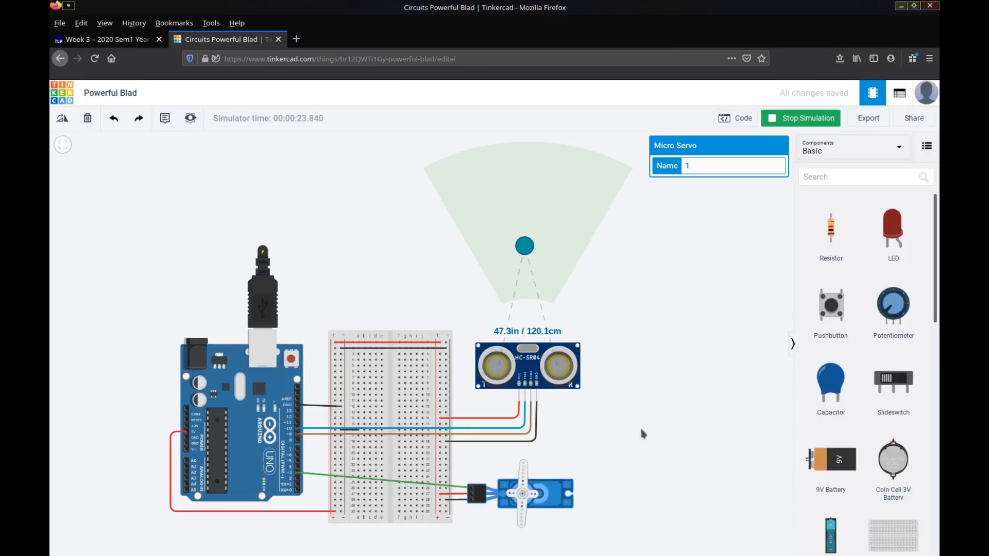
pyautogui.moveTo(659, 414)
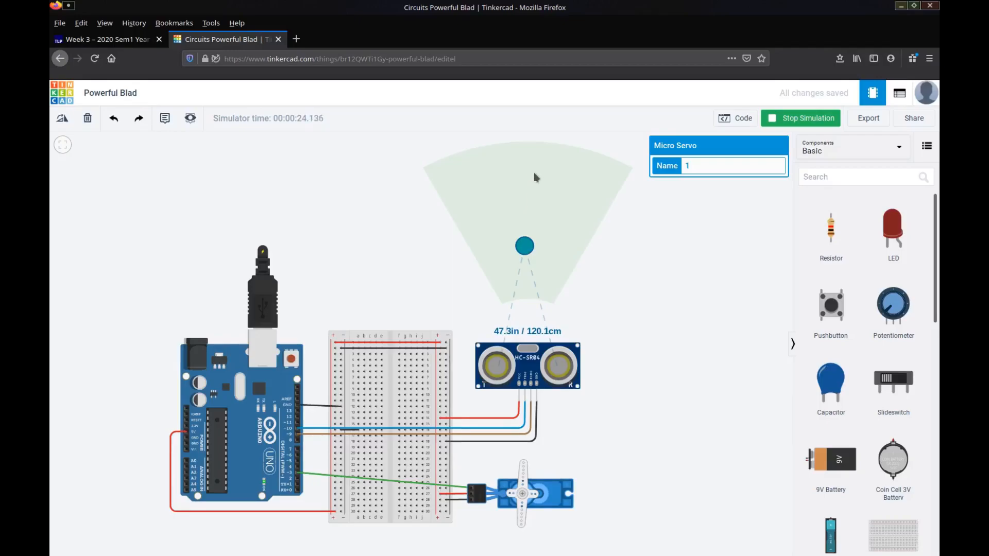
pyautogui.moveTo(599, 489)
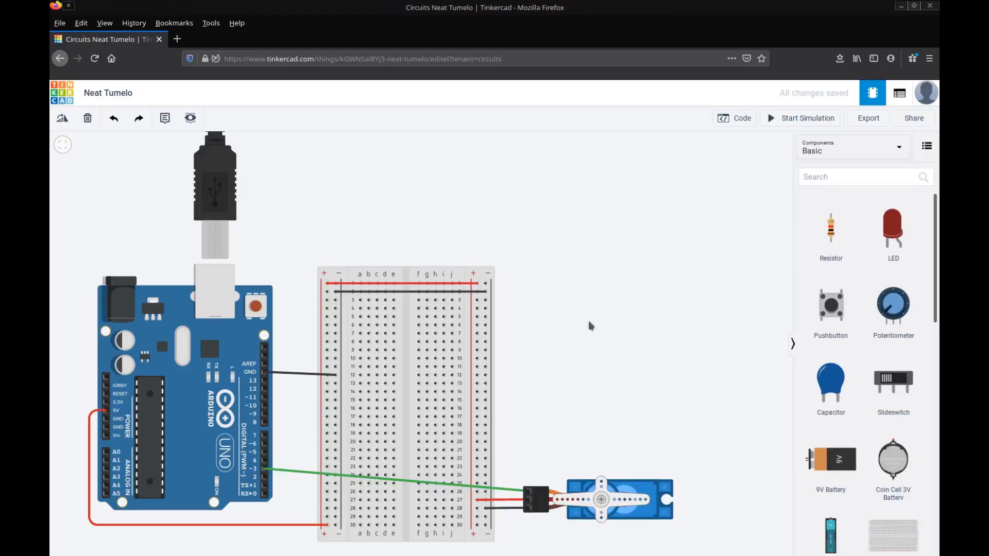
pyautogui.moveTo(608, 360)
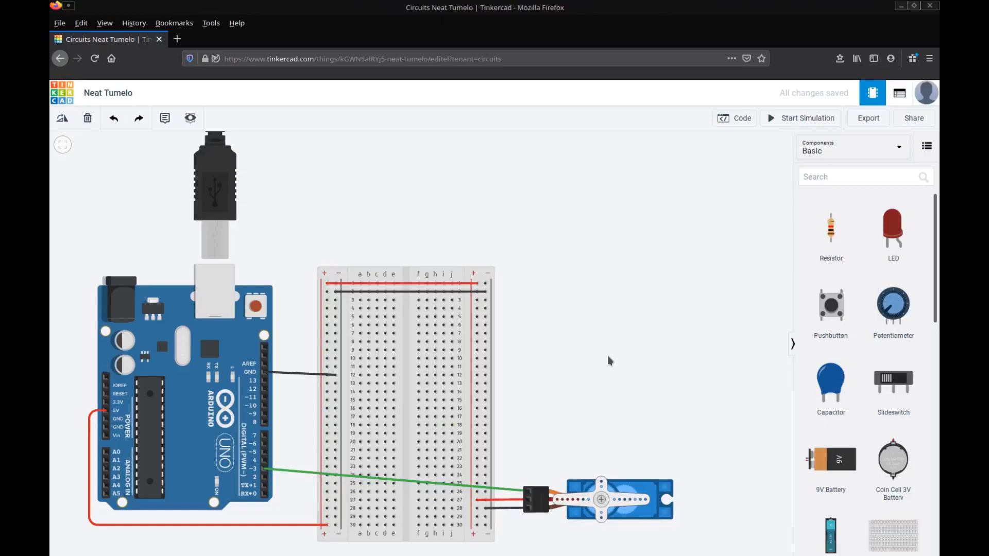
# Search the component library for 'ultra' and pick the Ultrasonic Distance Sensor
pyautogui.click(864, 177)
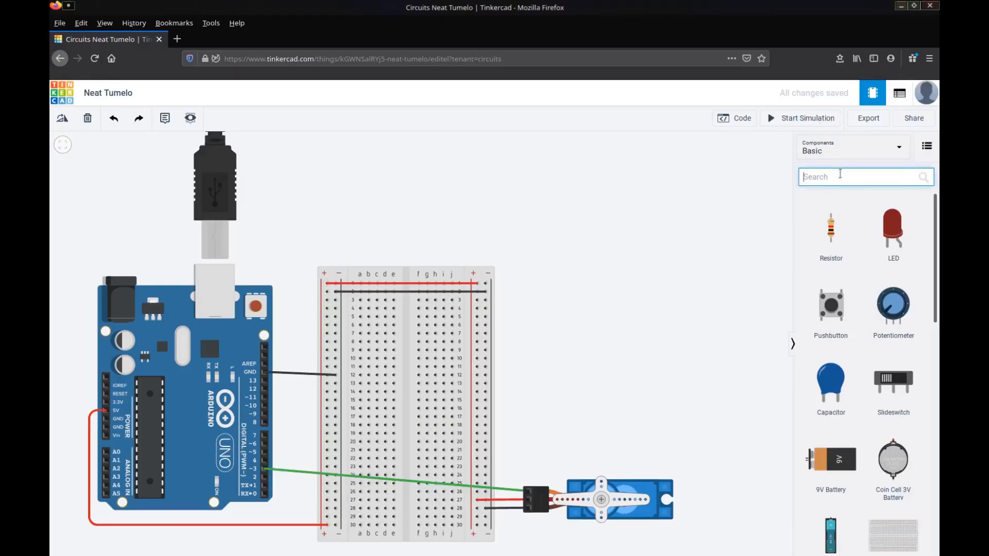
pyautogui.write('ultra')
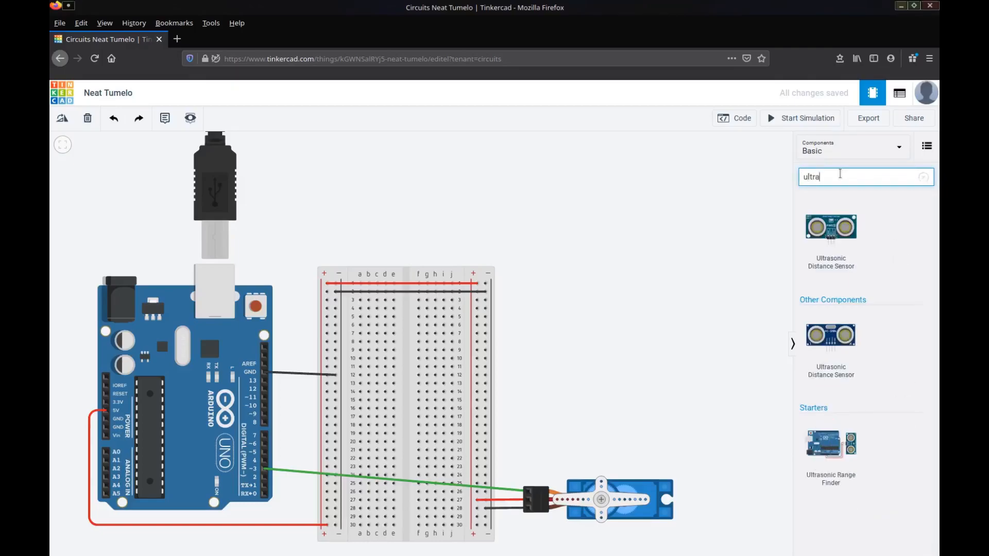
pyautogui.click(839, 177)
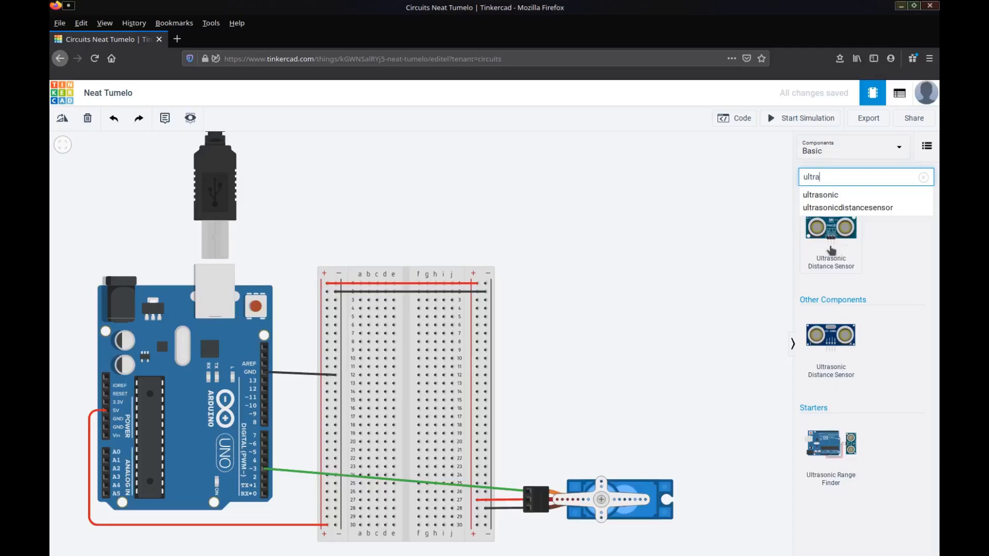
pyautogui.moveTo(847, 359)
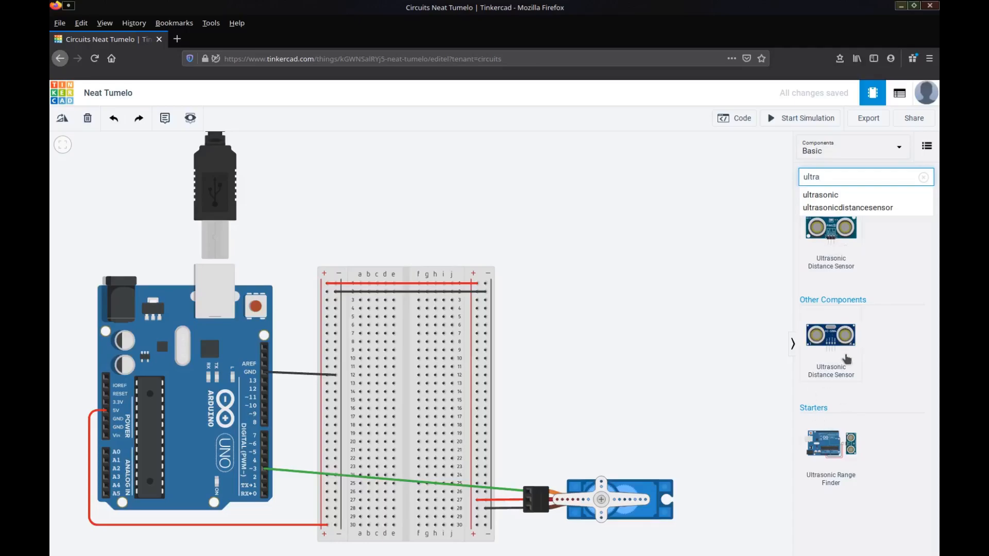
pyautogui.moveTo(837, 354)
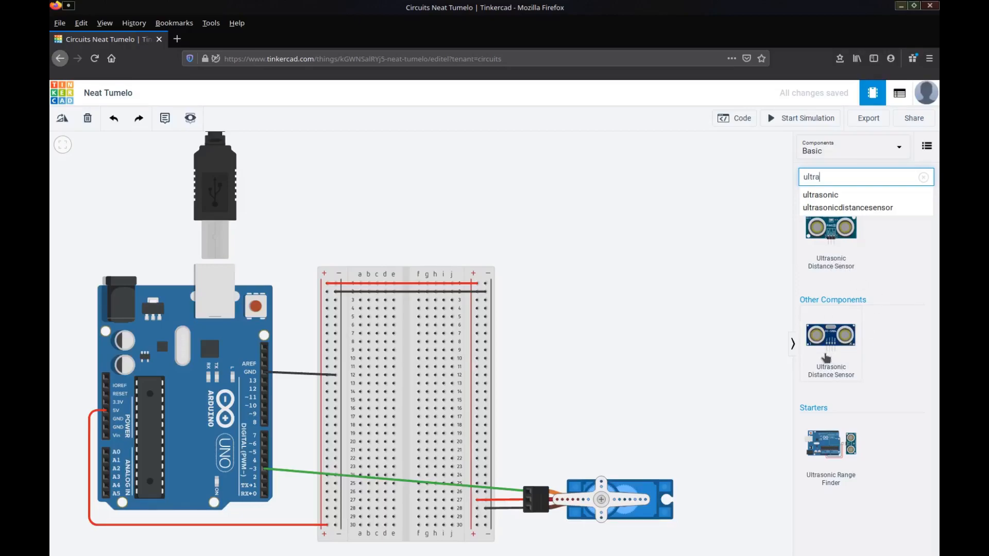
pyautogui.moveTo(835, 356)
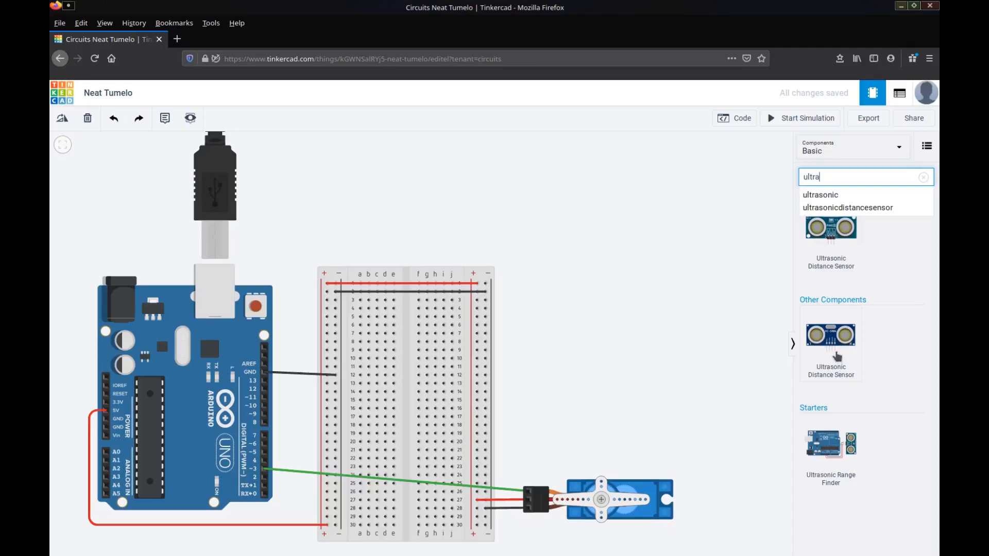
pyautogui.moveTo(831, 352)
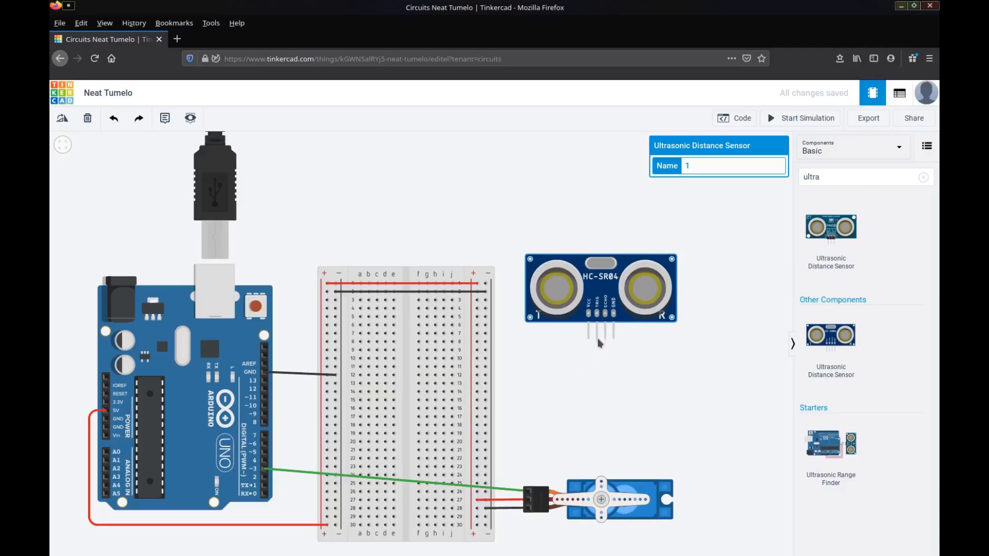
pyautogui.moveTo(599, 346)
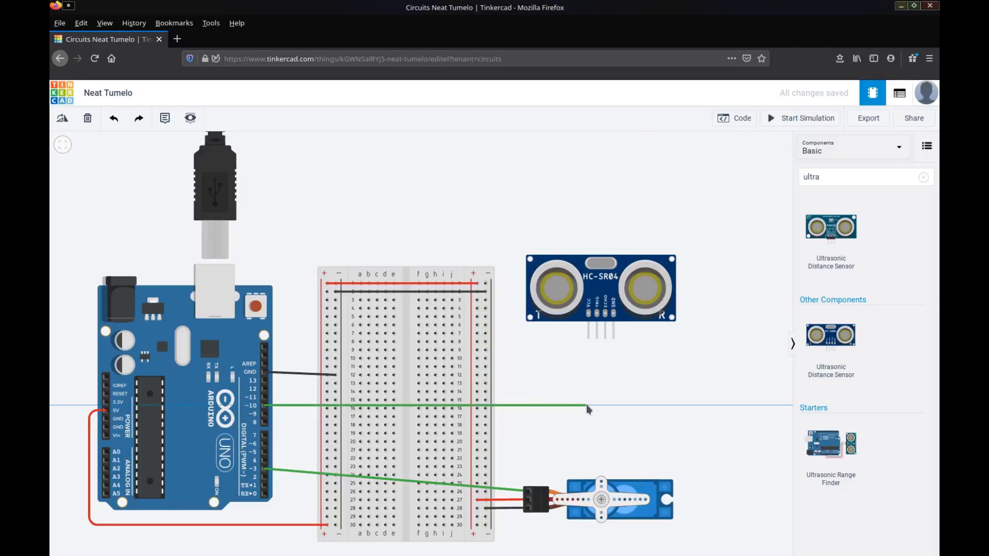
pyautogui.moveTo(597, 408)
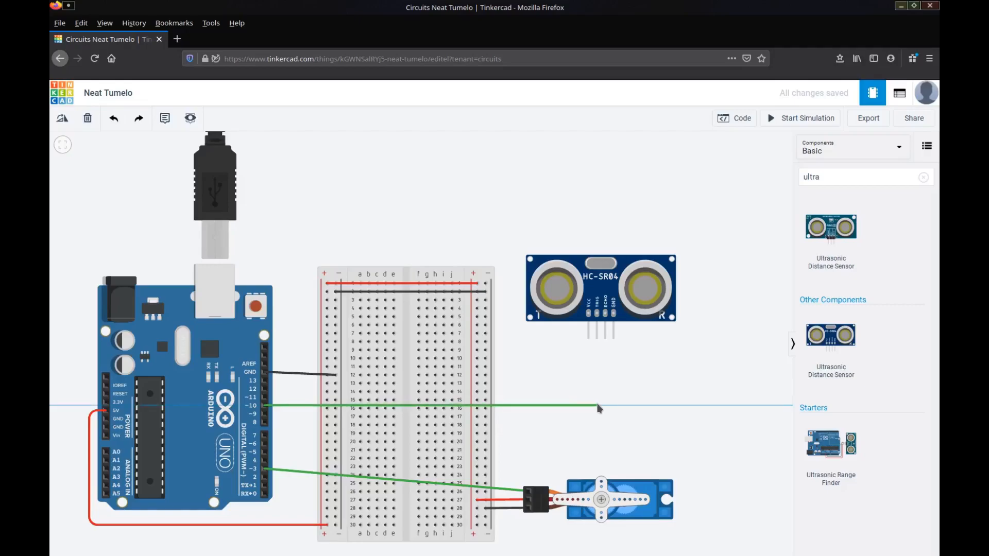
# Route the Arduino pin 10 wire to the sensor and colour it blue
pyautogui.click(598, 405)
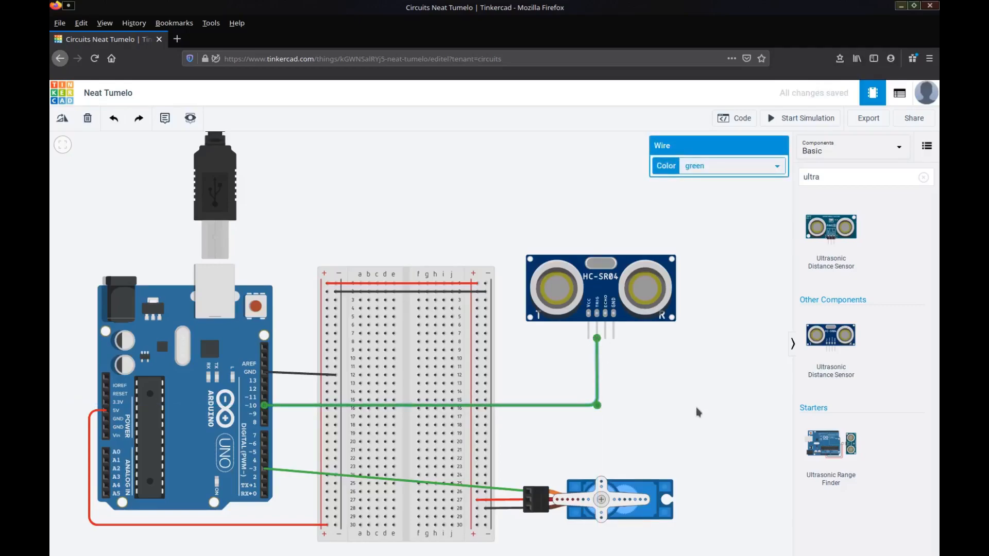
pyautogui.click(731, 166)
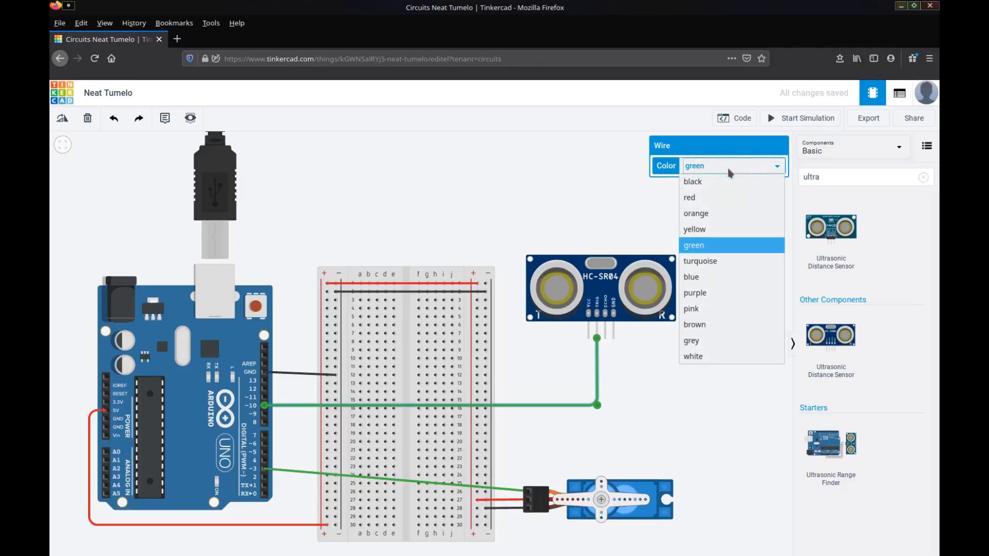
pyautogui.click(693, 245)
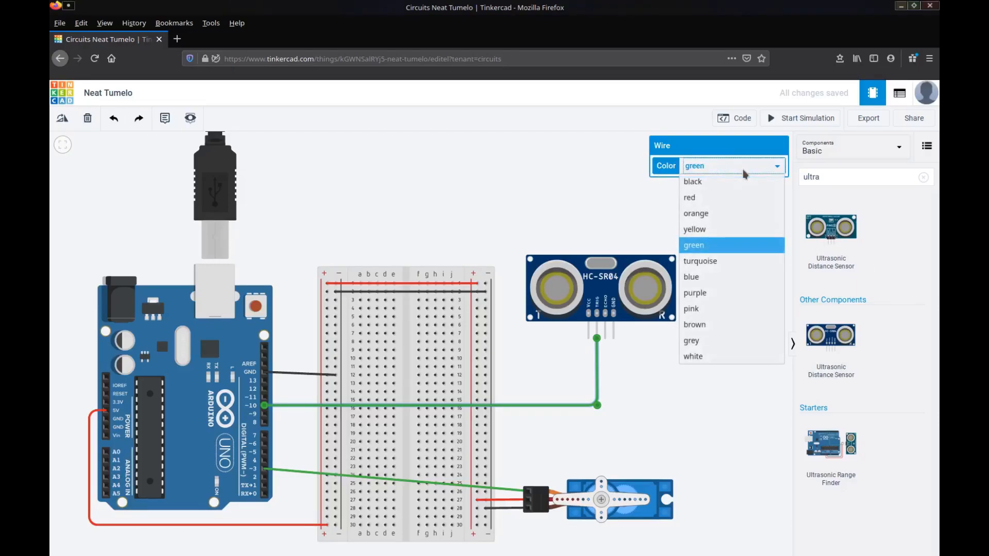
pyautogui.moveTo(711, 276)
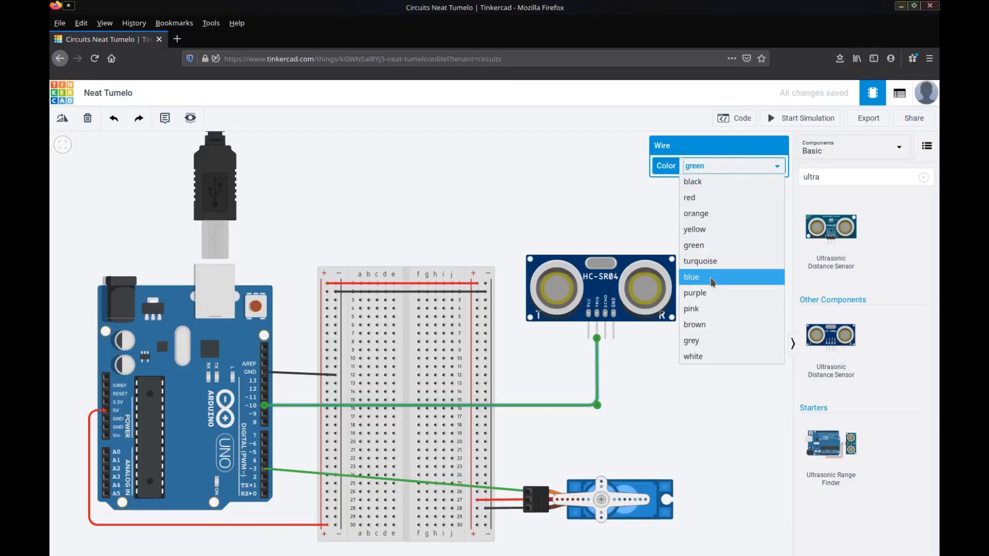
pyautogui.click(692, 277)
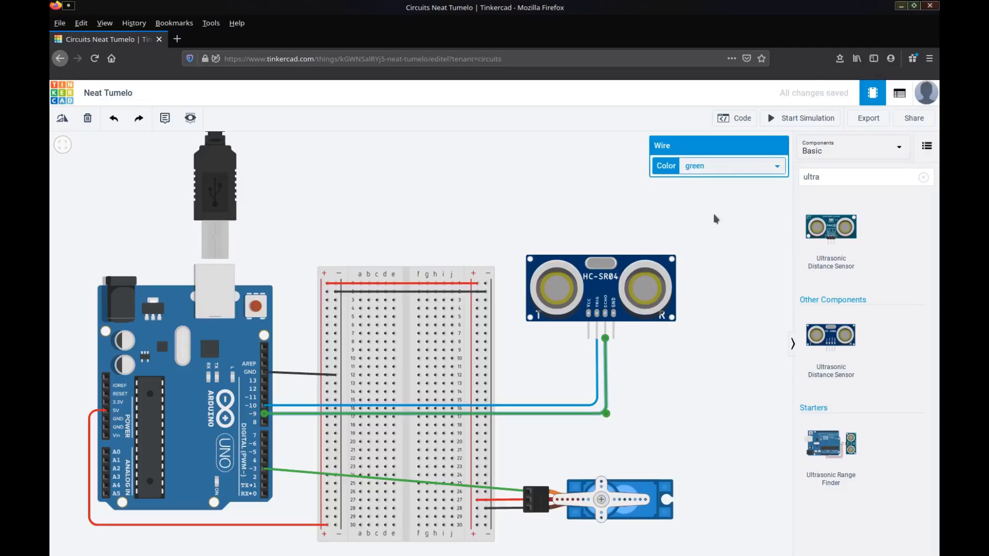
# Colour the pin 9 sensor wire brown and the sensor power wire red
pyautogui.click(731, 166)
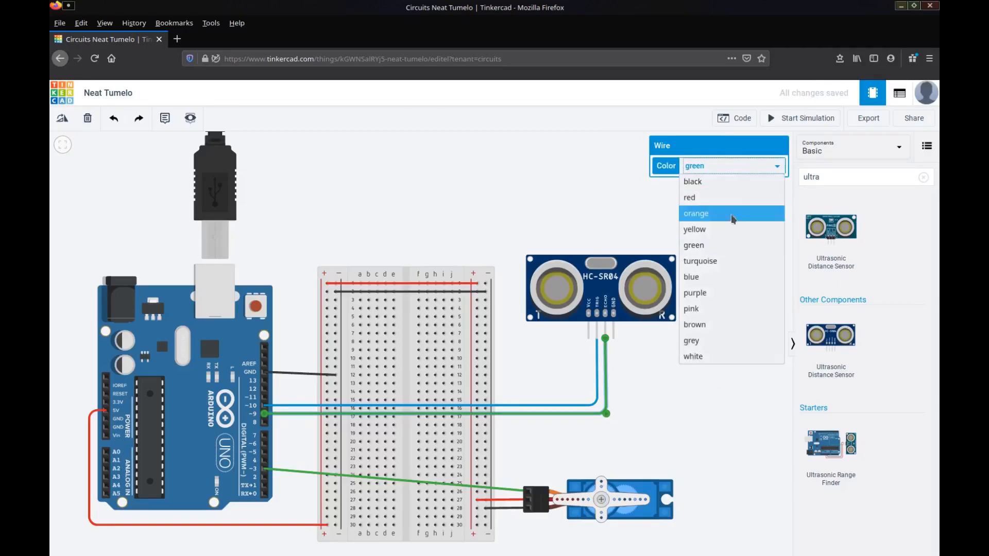
pyautogui.click(694, 324)
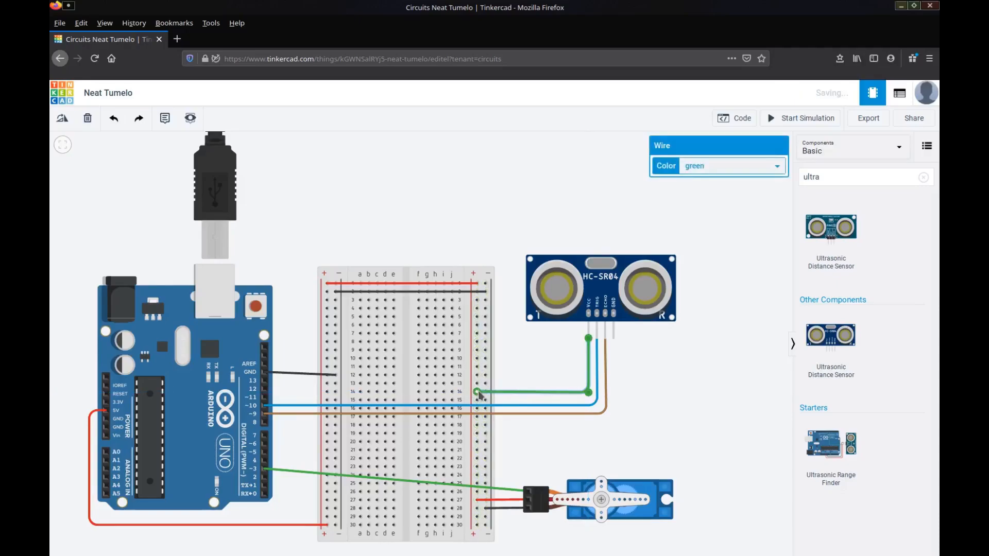
pyautogui.click(731, 166)
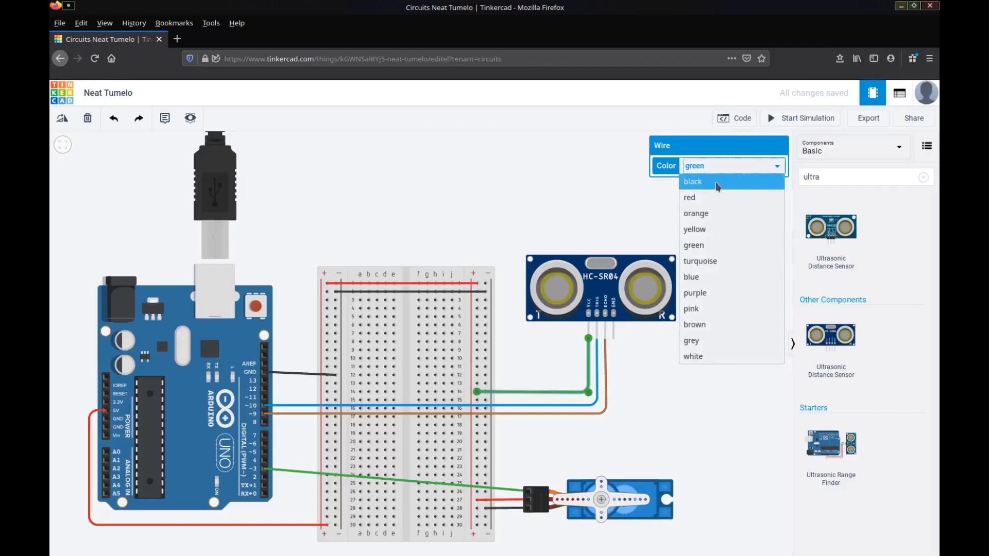
pyautogui.click(690, 197)
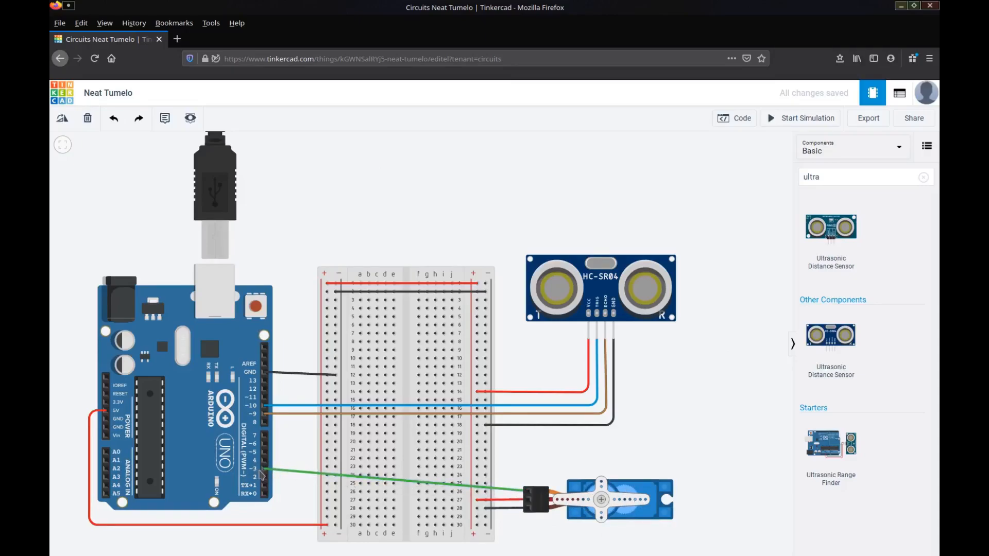
pyautogui.moveTo(631, 473)
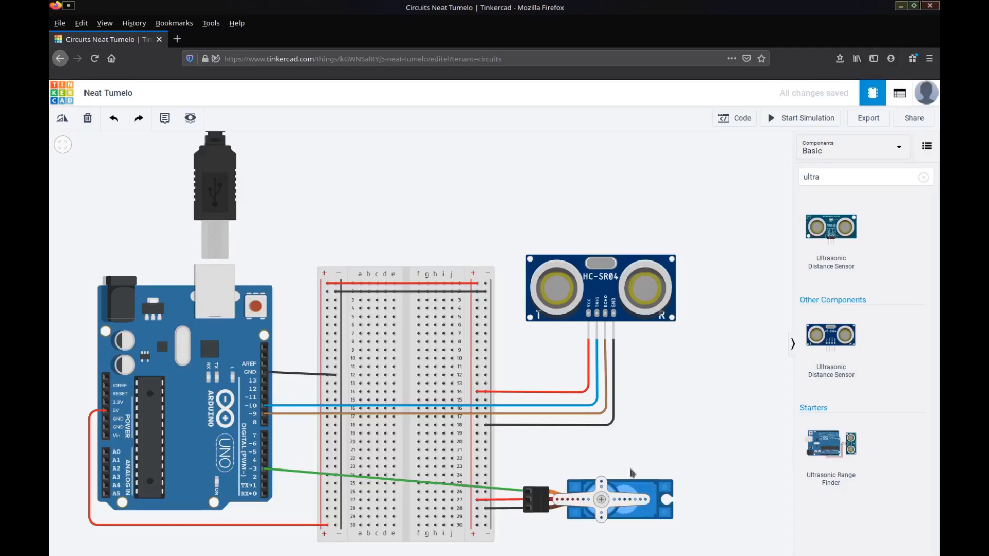
pyautogui.moveTo(658, 497)
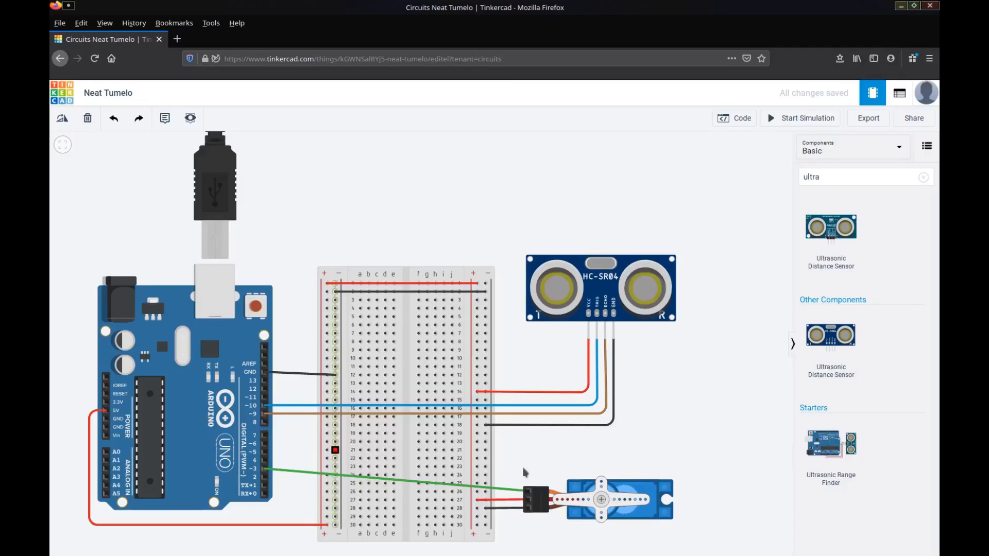
pyautogui.moveTo(609, 372)
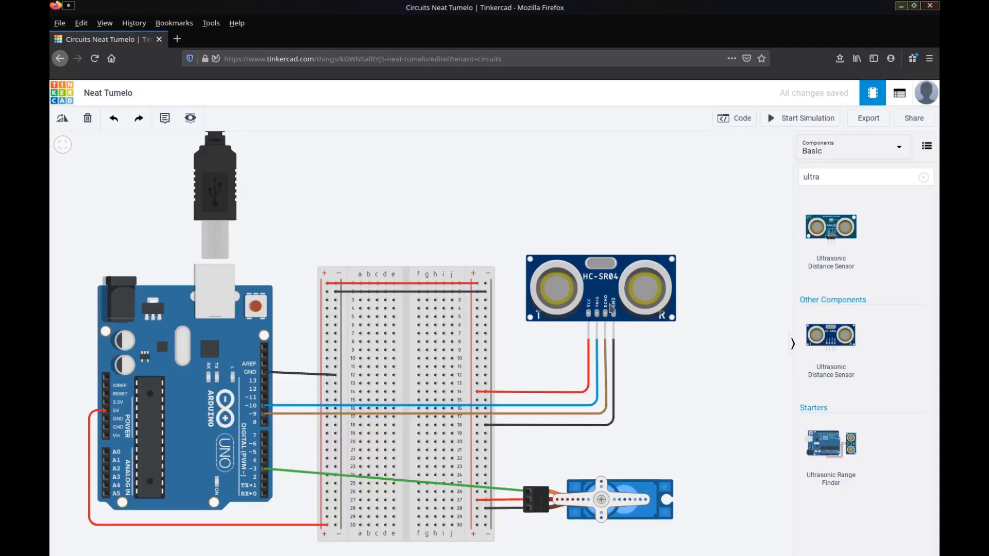
pyautogui.moveTo(698, 392)
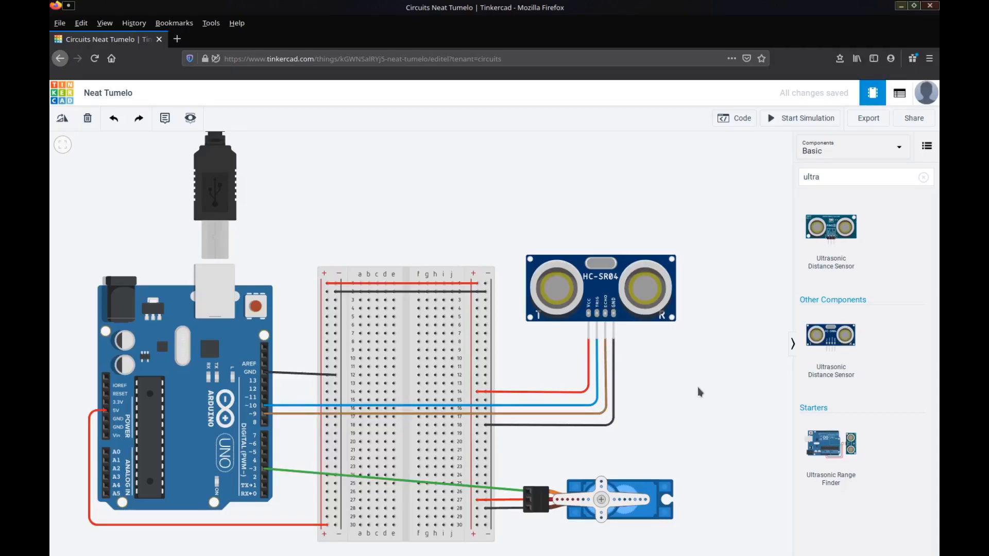